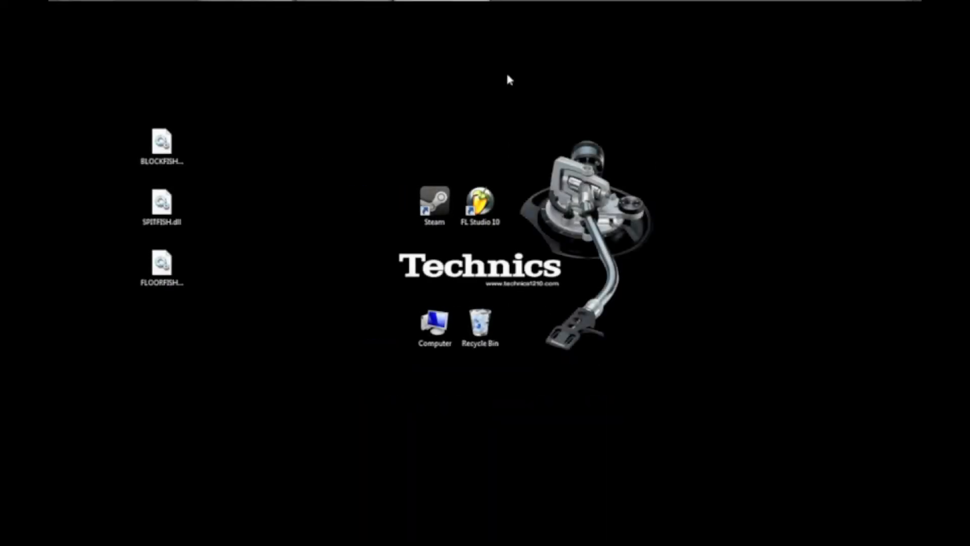
{"action": "mouse_move", "coordinate": [491, 78]}
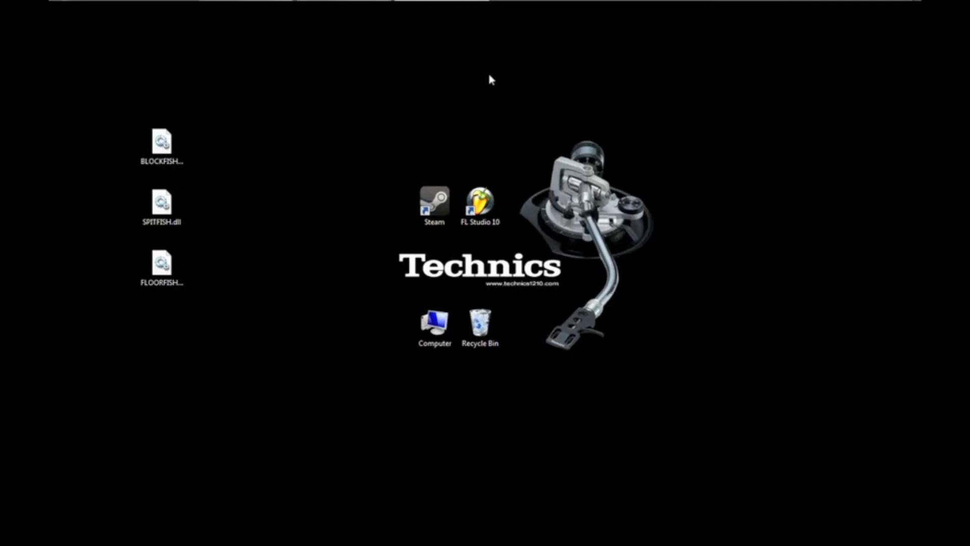
{"action": "mouse_move", "coordinate": [484, 48]}
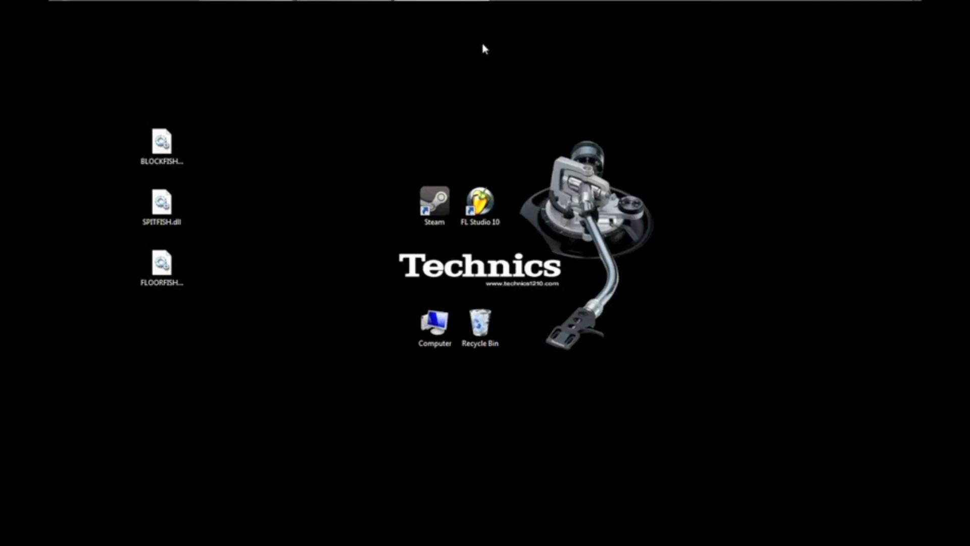
{"action": "mouse_move", "coordinate": [485, 34]}
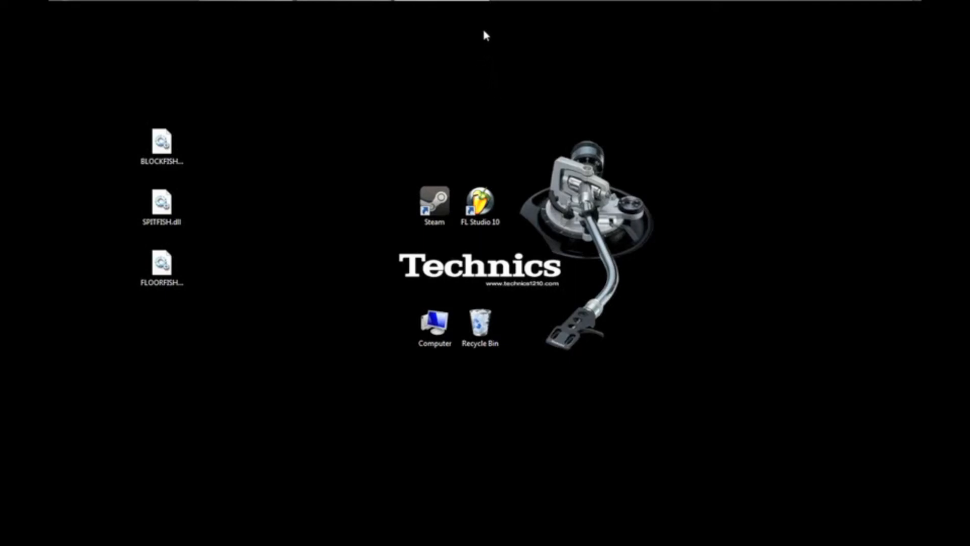
{"action": "mouse_move", "coordinate": [481, 38]}
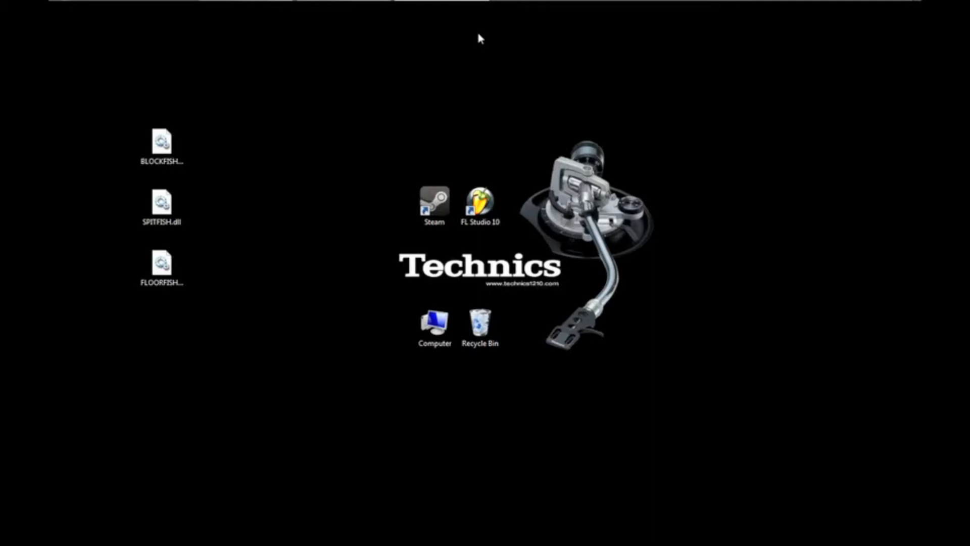
{"action": "mouse_move", "coordinate": [470, 41]}
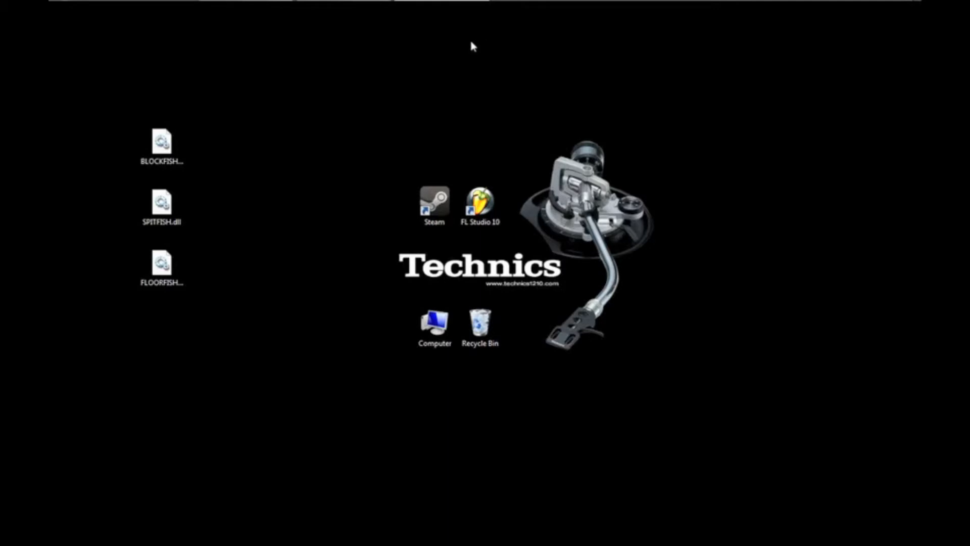
{"action": "mouse_move", "coordinate": [466, 43]}
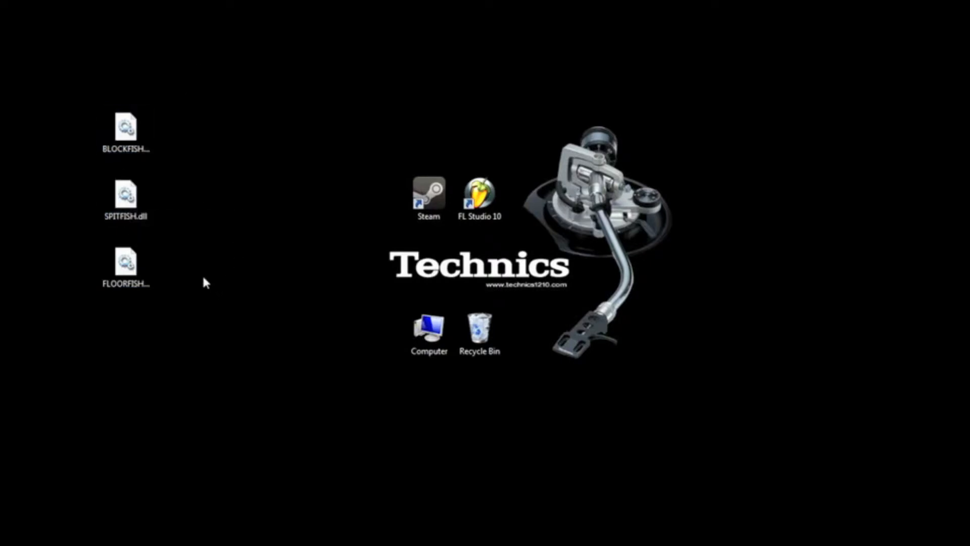
{"action": "mouse_move", "coordinate": [204, 272]}
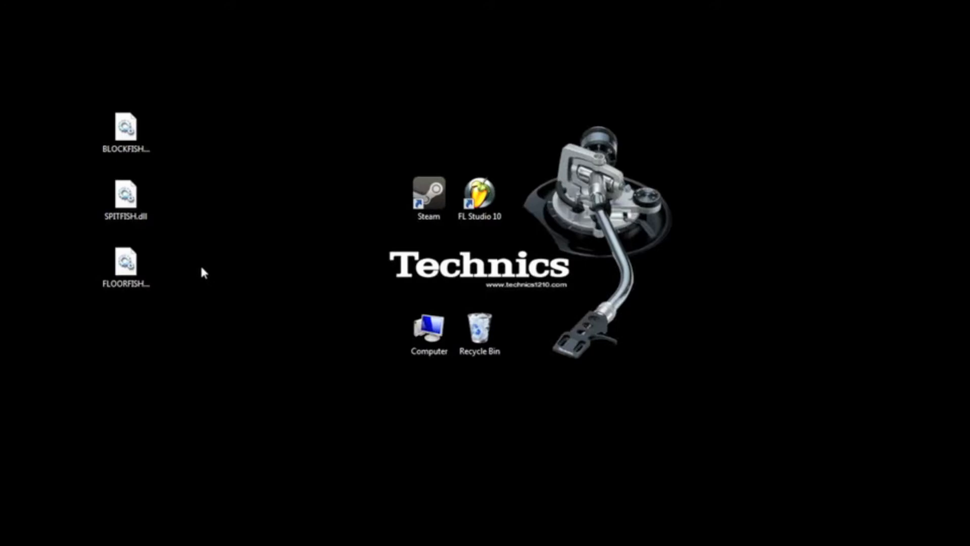
{"action": "mouse_move", "coordinate": [197, 262]}
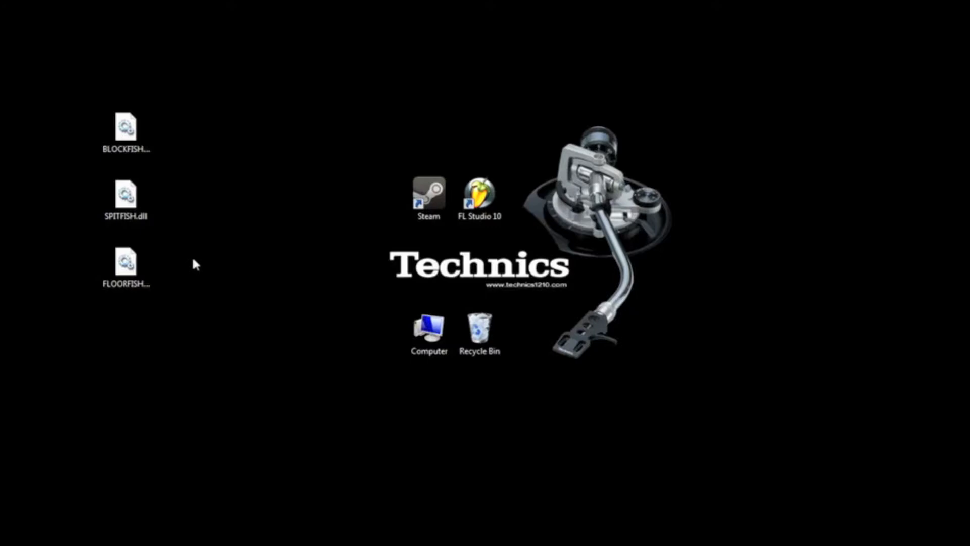
{"action": "mouse_move", "coordinate": [237, 201]}
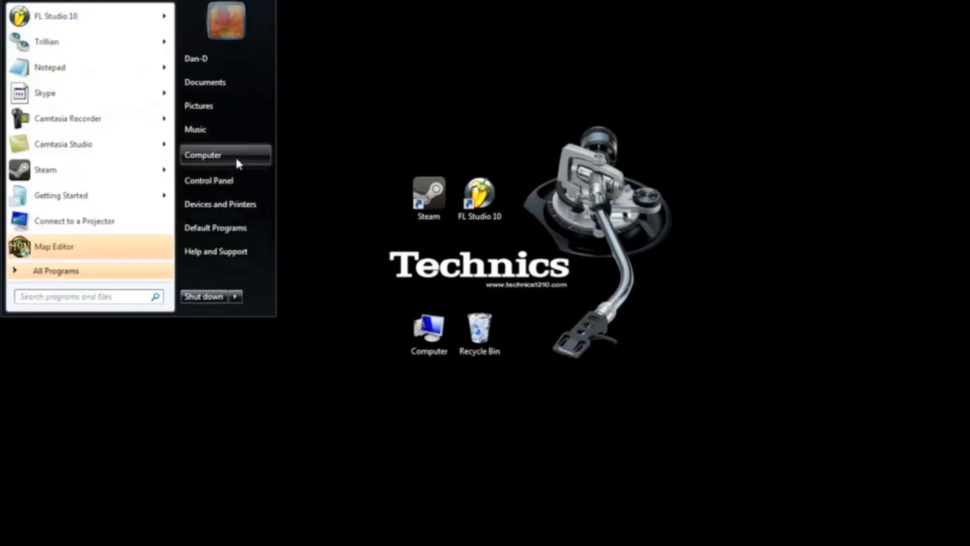
Browse the computer's drives to Program Files and go into the VstPlugins folder.
{"action": "left_click", "coordinate": [203, 155]}
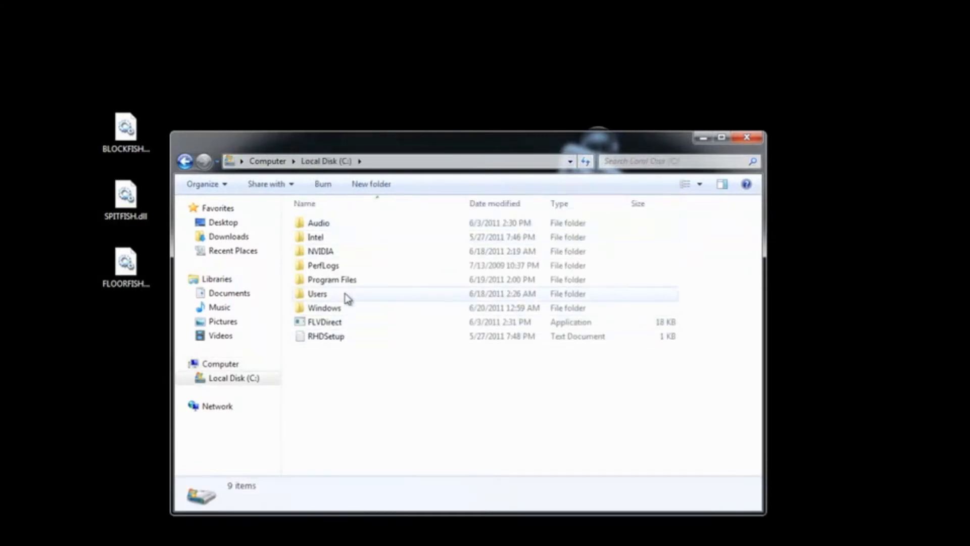
{"action": "double_click", "coordinate": [331, 279]}
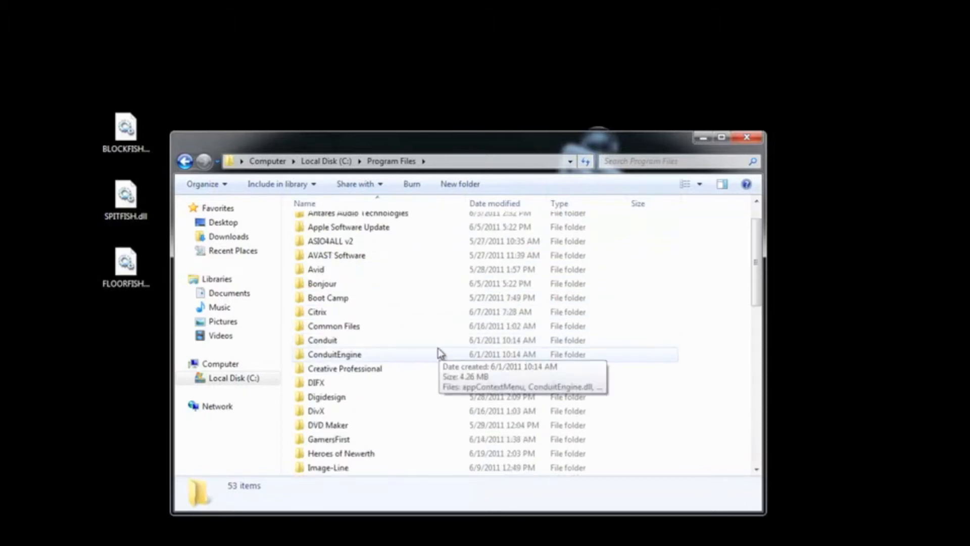
{"action": "scroll", "scroll_direction": "down", "scroll_amount": 3}
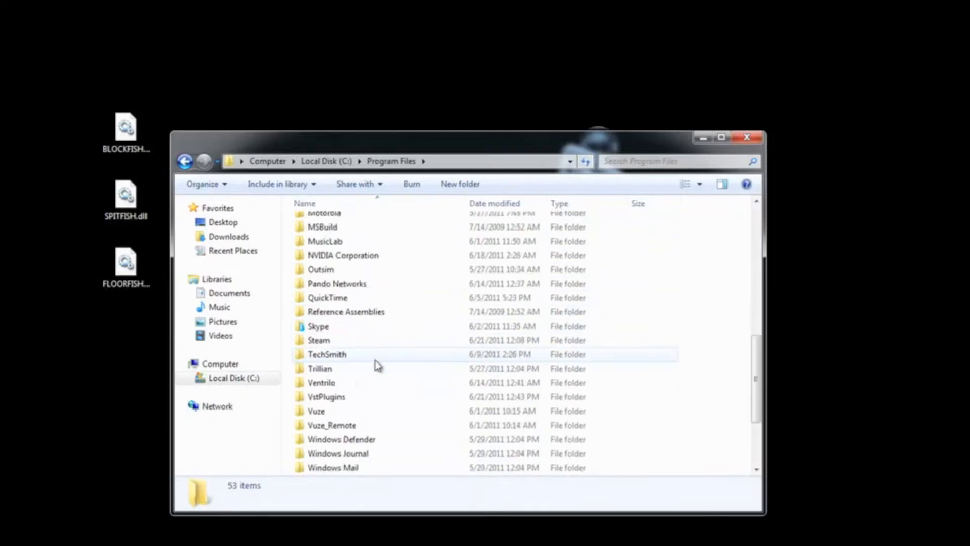
{"action": "left_click", "coordinate": [326, 353]}
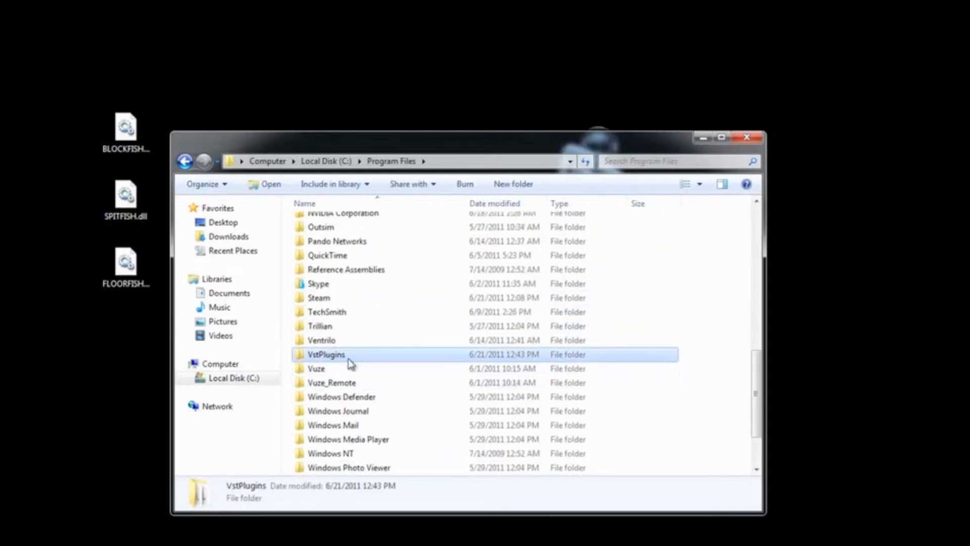
{"action": "mouse_move", "coordinate": [360, 365]}
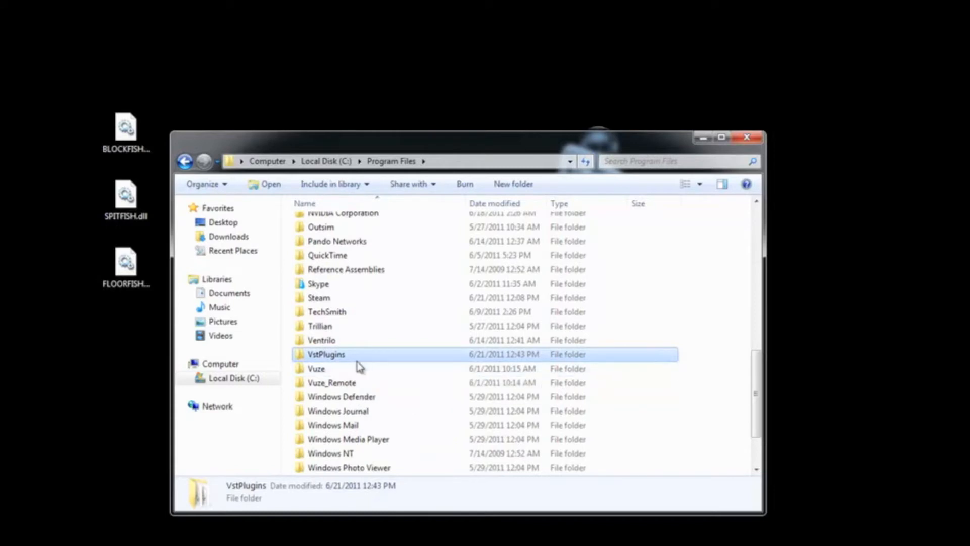
{"action": "mouse_move", "coordinate": [346, 360]}
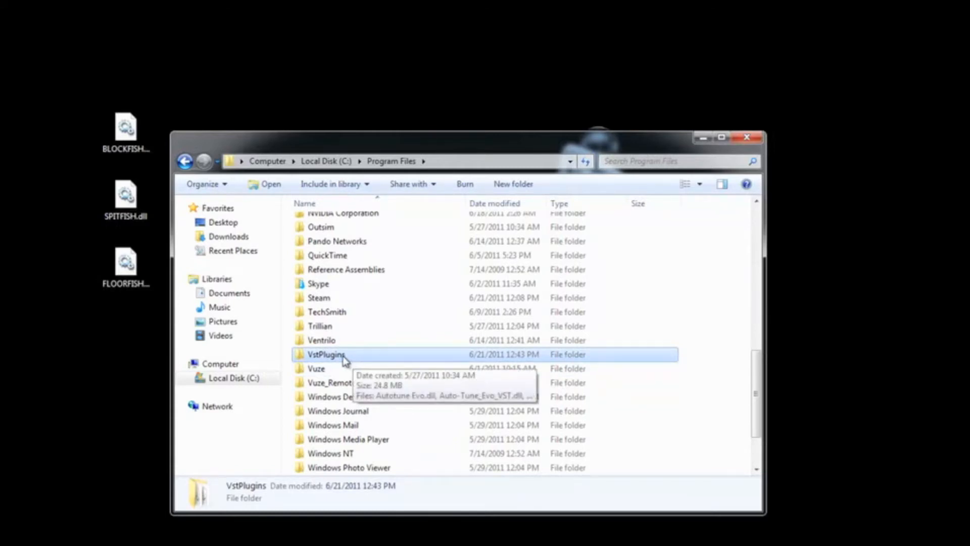
{"action": "mouse_move", "coordinate": [276, 361]}
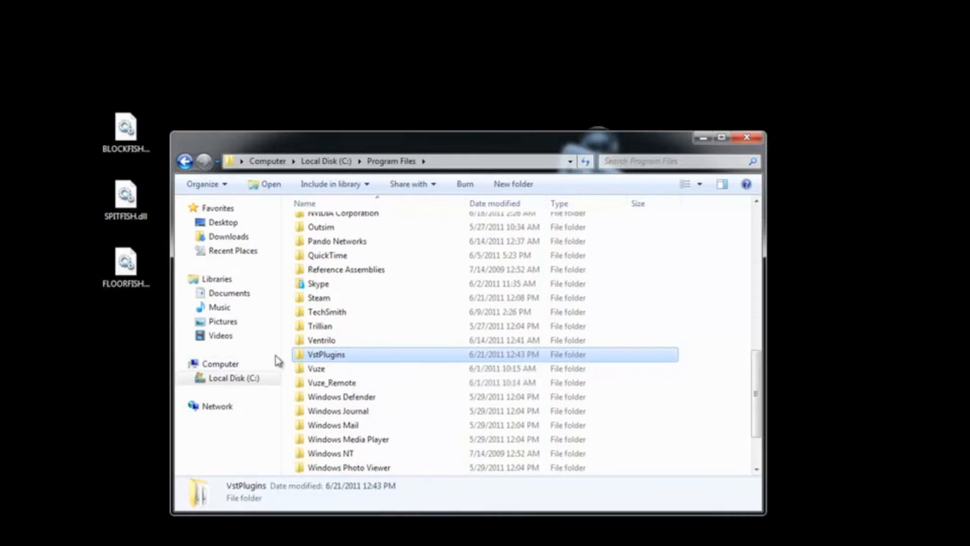
{"action": "mouse_move", "coordinate": [337, 356]}
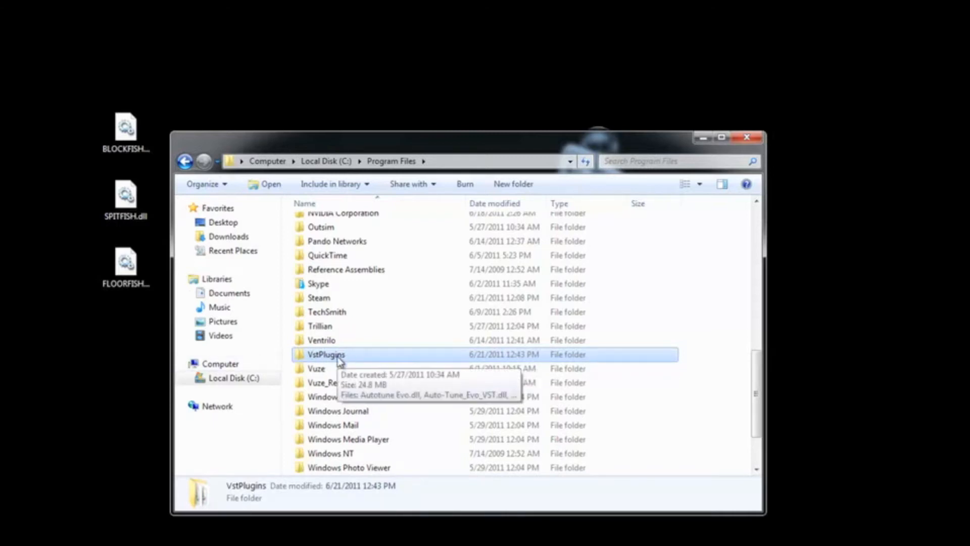
{"action": "double_click", "coordinate": [326, 354]}
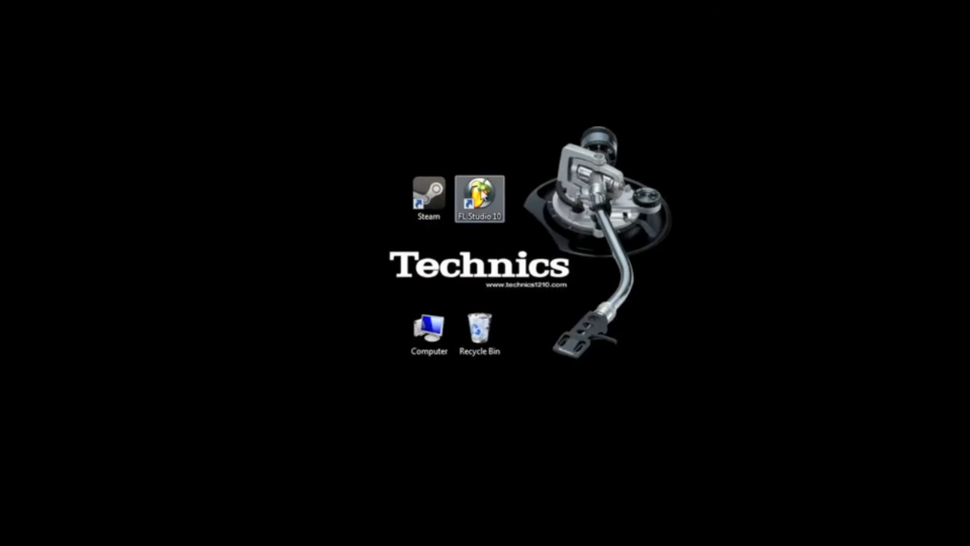
Launch FL Studio 10 from its desktop shortcut.
{"action": "double_click", "coordinate": [479, 198]}
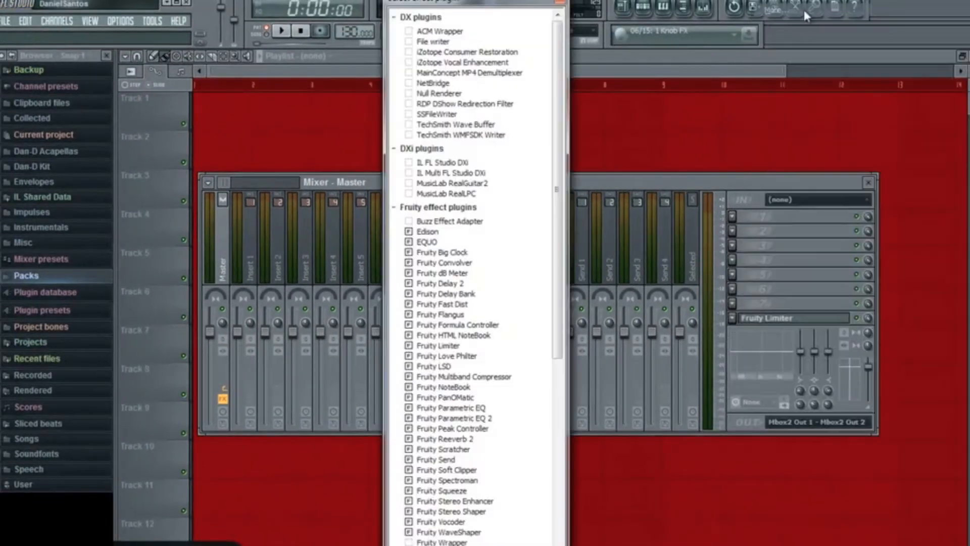
Refresh the VST plugin list and tick BLOCKFISH, FLOORFISH and SPITFISH as favourites.
{"action": "scroll", "scroll_direction": "down", "scroll_amount": 3}
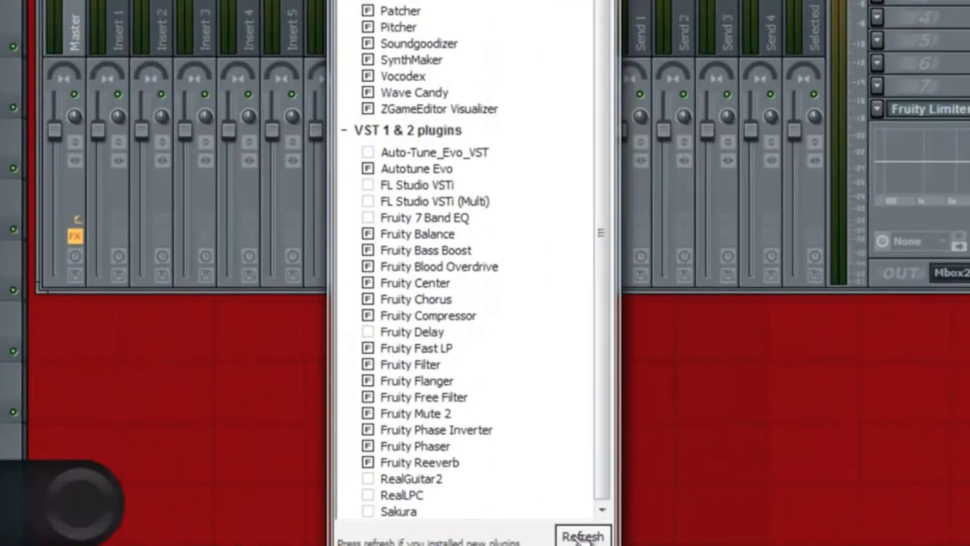
{"action": "left_click", "coordinate": [581, 536]}
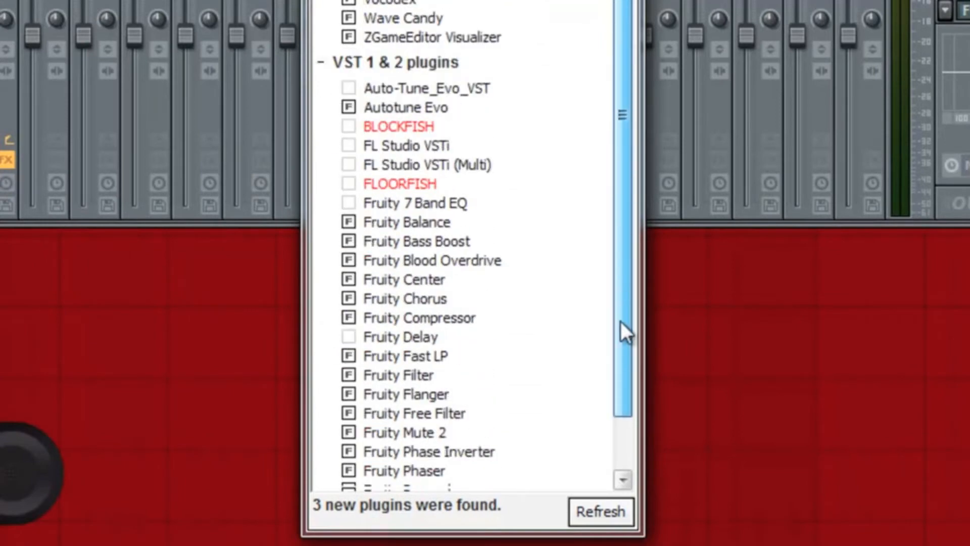
{"action": "scroll", "scroll_direction": "down", "scroll_amount": 3}
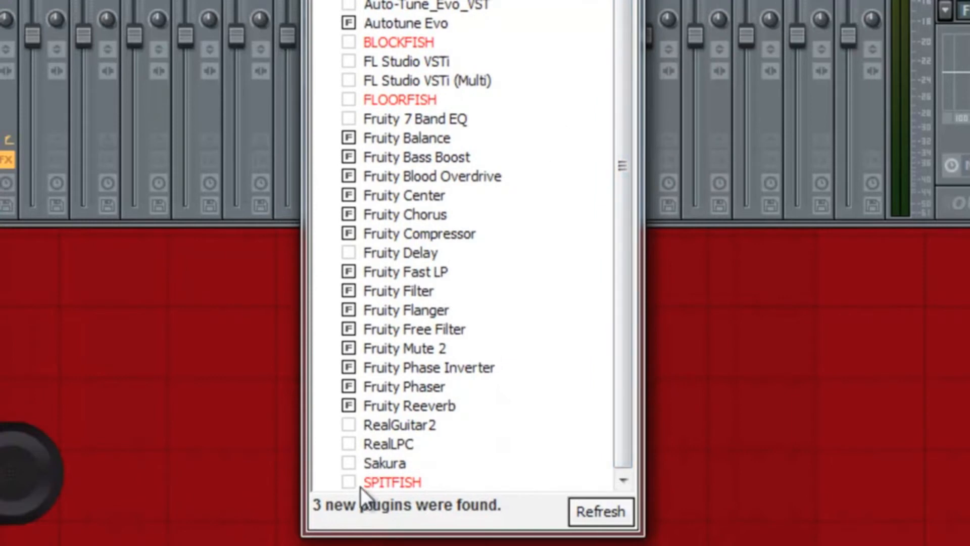
{"action": "scroll", "scroll_direction": "down", "scroll_amount": 3}
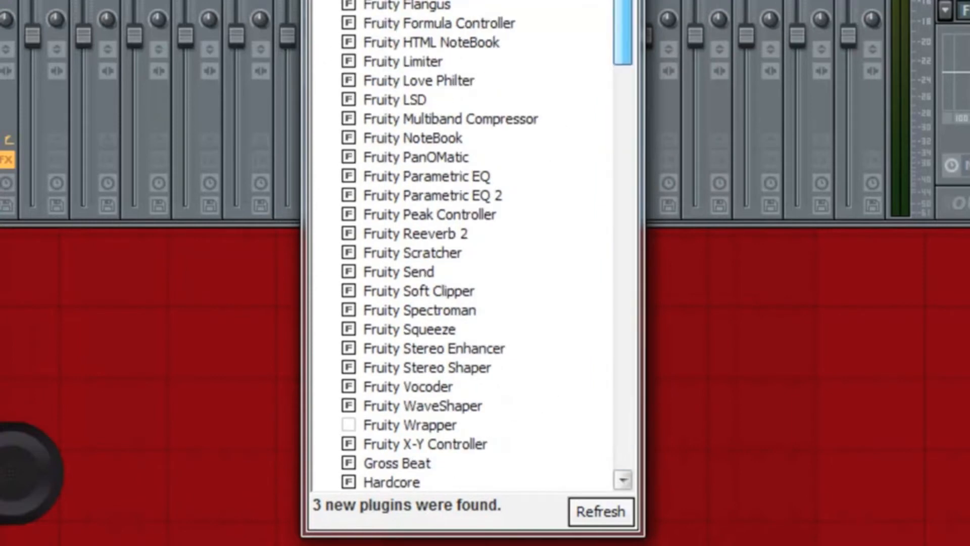
{"action": "scroll", "scroll_direction": "up", "scroll_amount": 3}
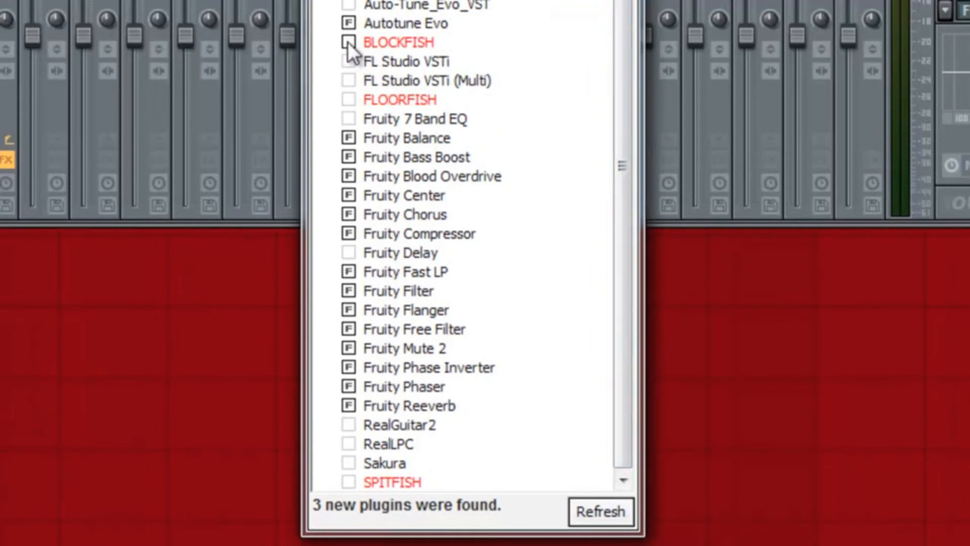
{"action": "left_click", "coordinate": [348, 42]}
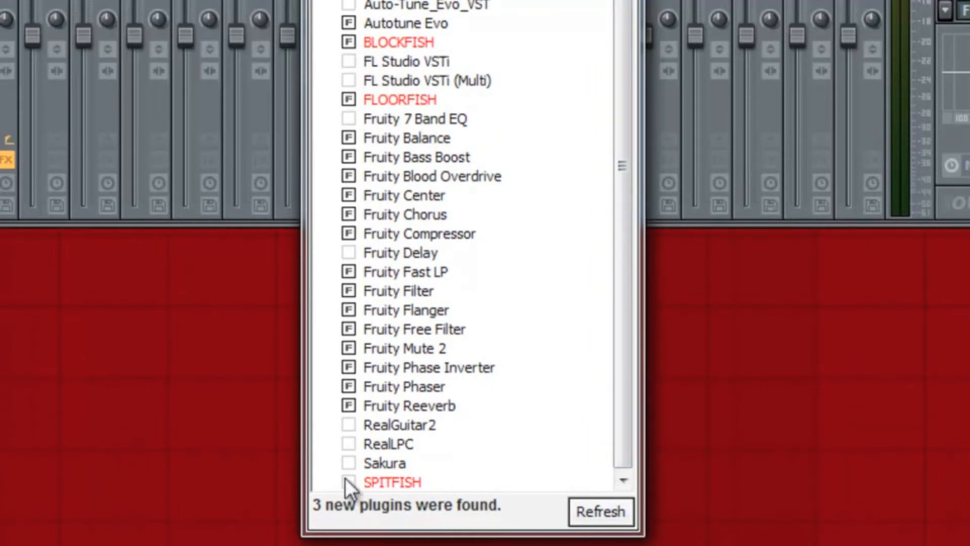
{"action": "mouse_move", "coordinate": [414, 105]}
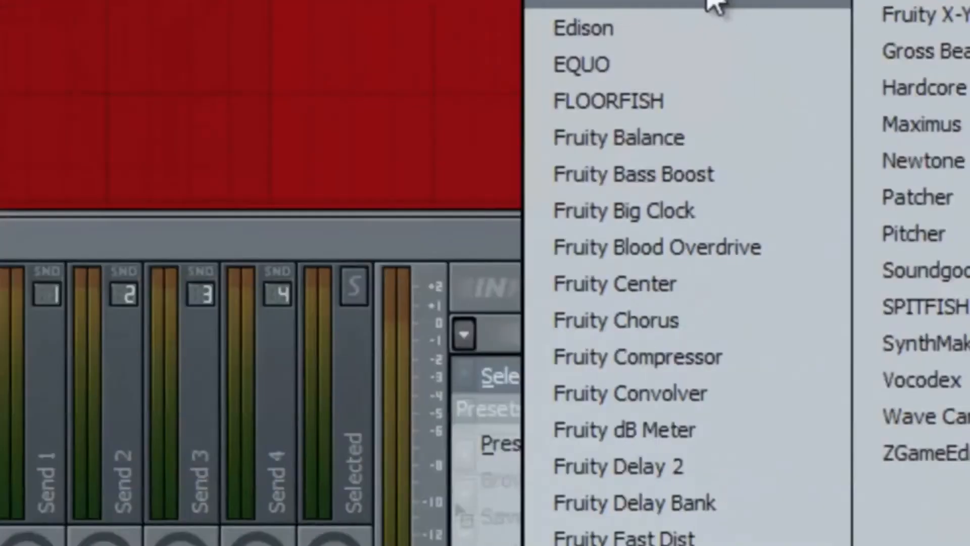
Select BLOCKFISH, SPITFISH and FLOORFISH into Master insert slots 1, 2 and 3.
{"action": "left_click", "coordinate": [607, 101]}
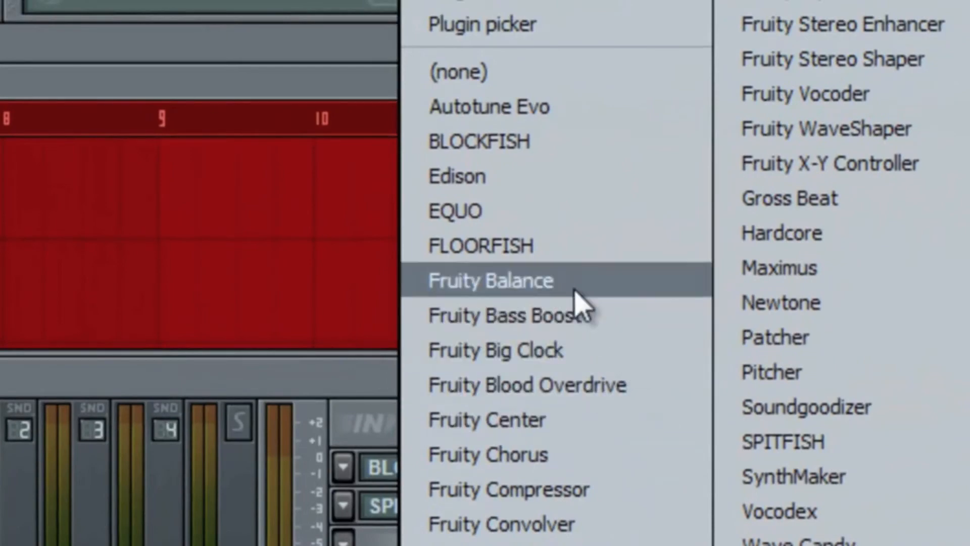
{"action": "left_click", "coordinate": [478, 244]}
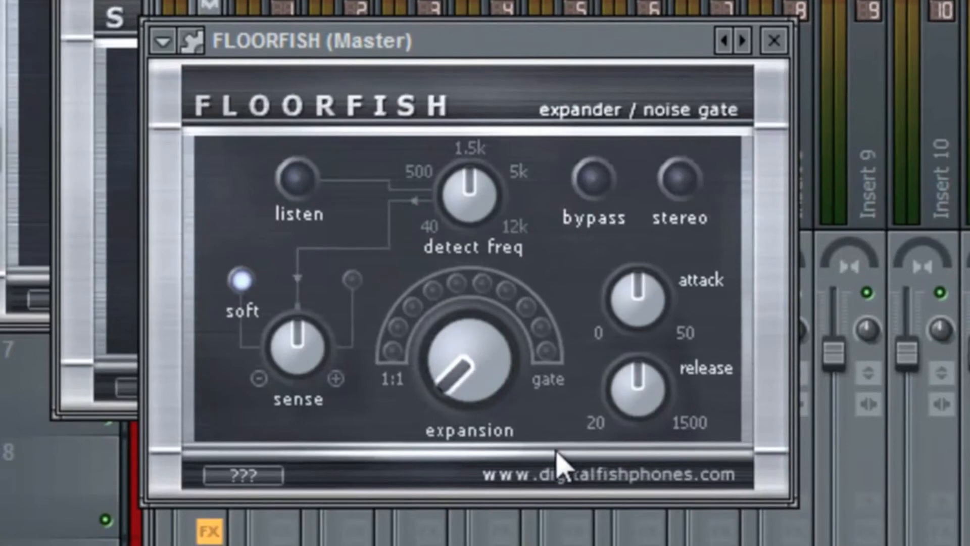
{"action": "mouse_move", "coordinate": [563, 446]}
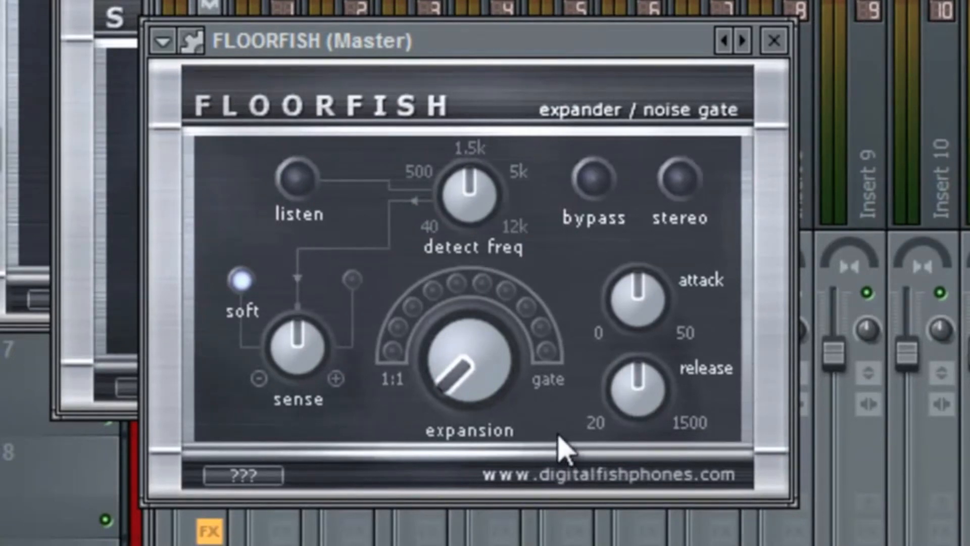
{"action": "mouse_move", "coordinate": [489, 53]}
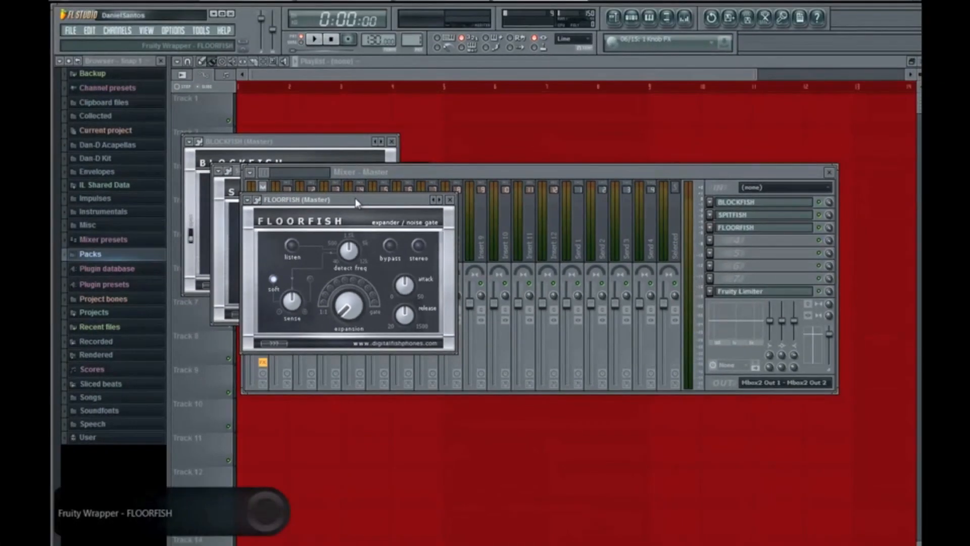
{"action": "mouse_move", "coordinate": [829, 176]}
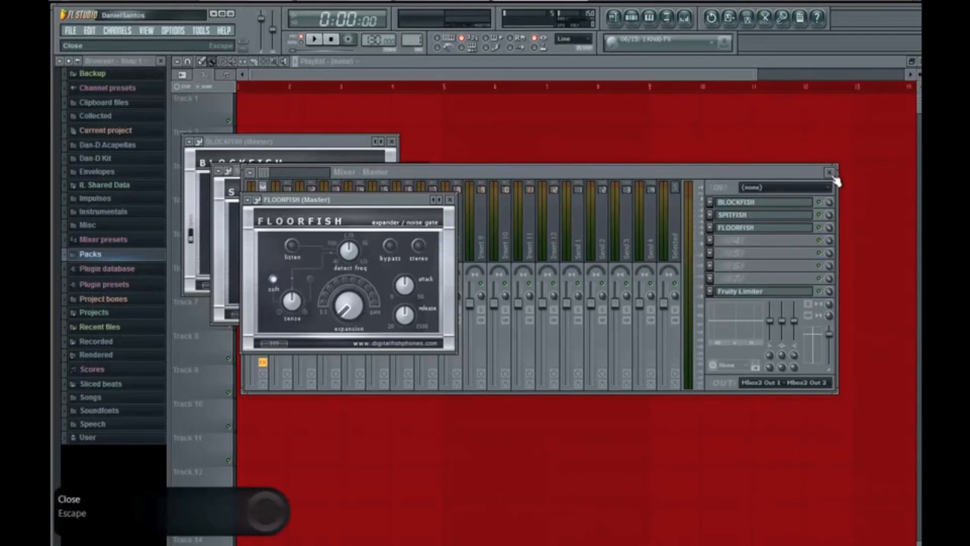
Close the FLOORFISH, SPITFISH and BLOCKFISH windows, leaving them loaded on Master.
{"action": "left_click", "coordinate": [451, 200]}
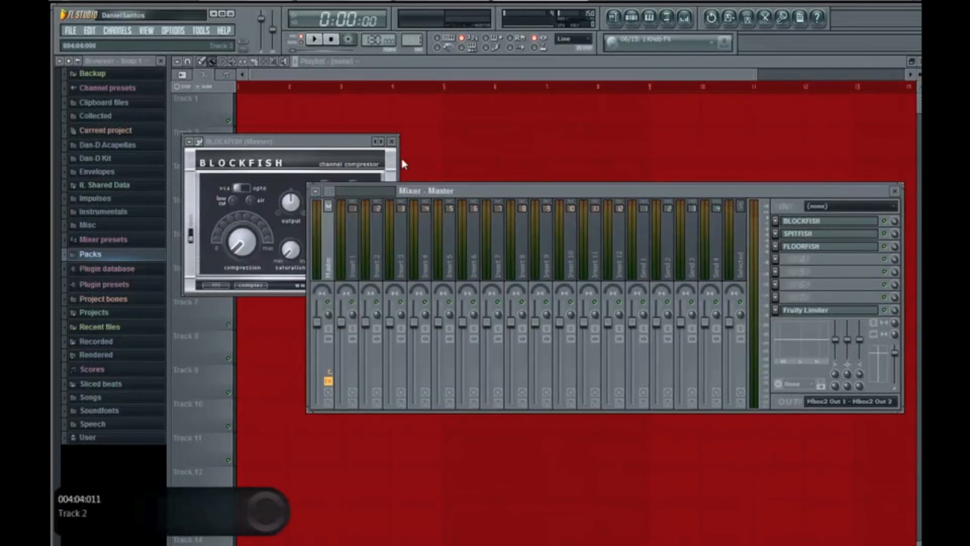
{"action": "left_click", "coordinate": [391, 141]}
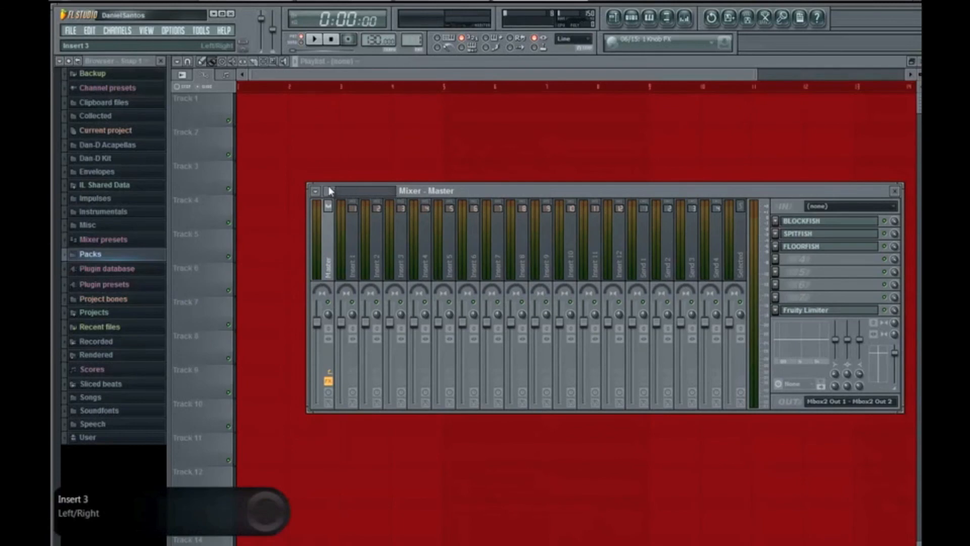
{"action": "mouse_move", "coordinate": [820, 201]}
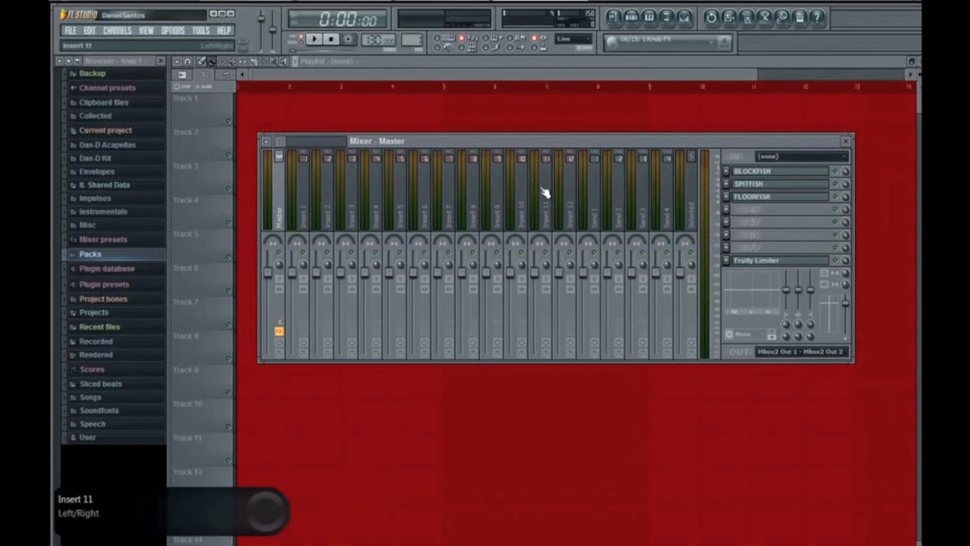
{"action": "mouse_move", "coordinate": [543, 169]}
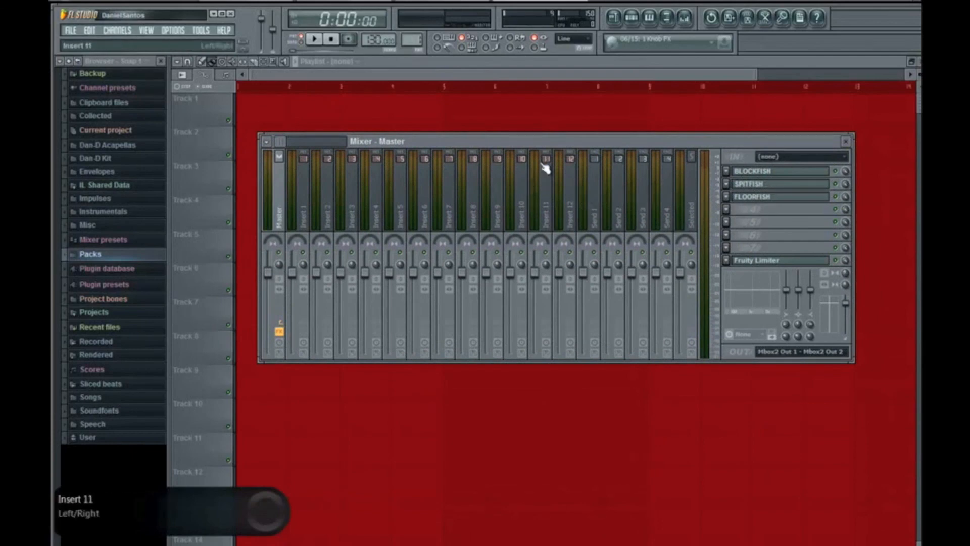